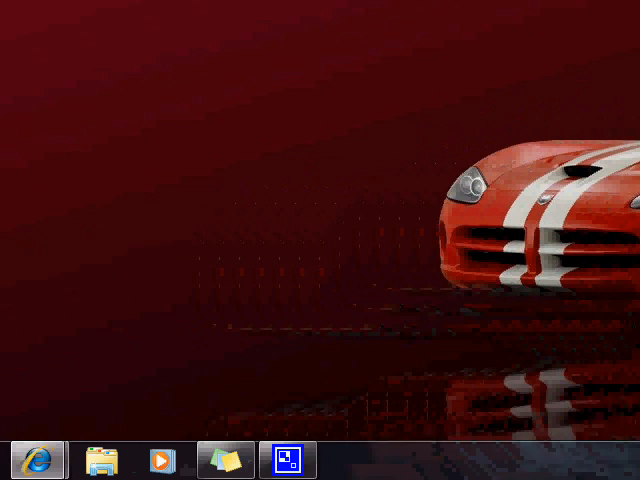
# Launch Command Prompt via Start search and run ipconfig to list the adapters' IPv4 address, mask and gateway.
pyautogui.click(24, 460)
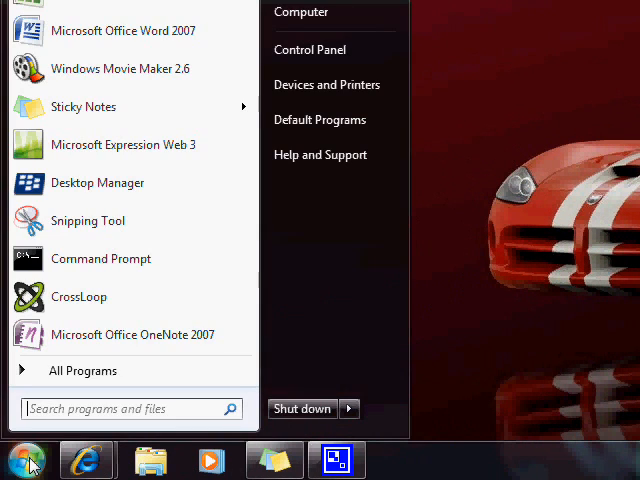
pyautogui.write('cmd')
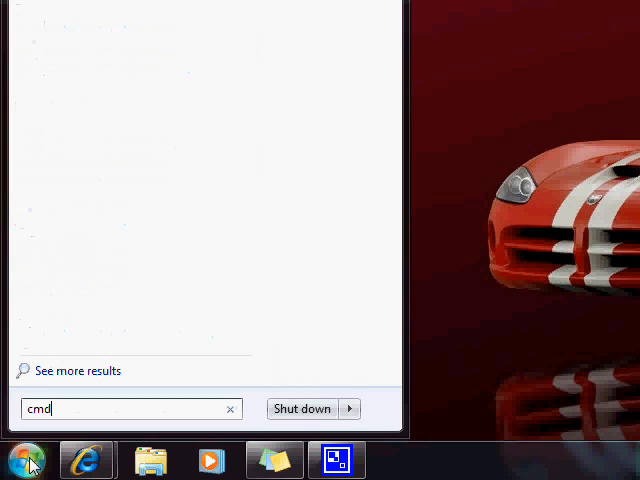
pyautogui.click(24, 460)
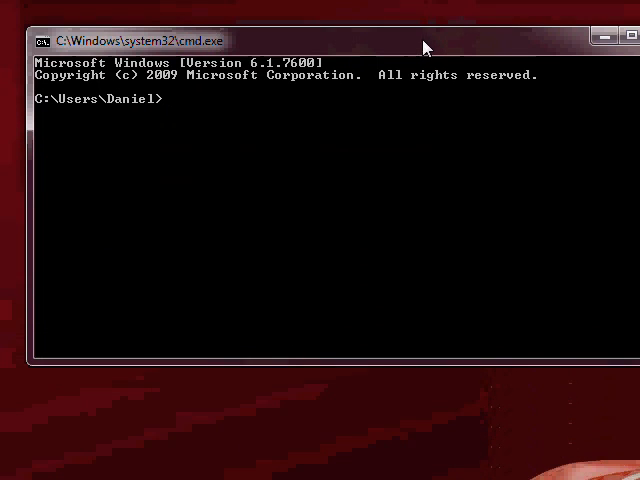
pyautogui.write('ipcon')
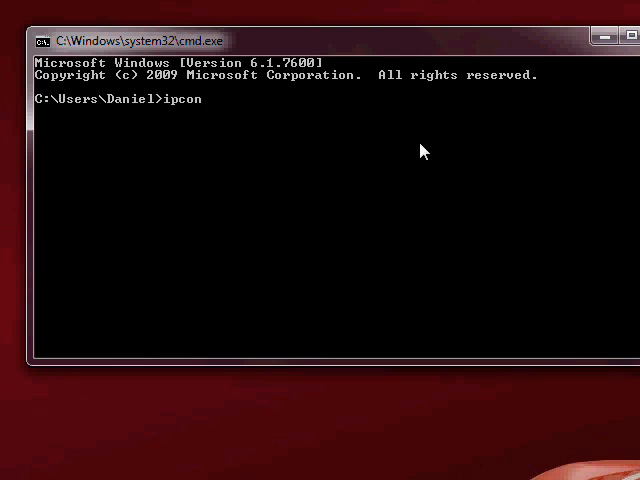
pyautogui.write('fig')
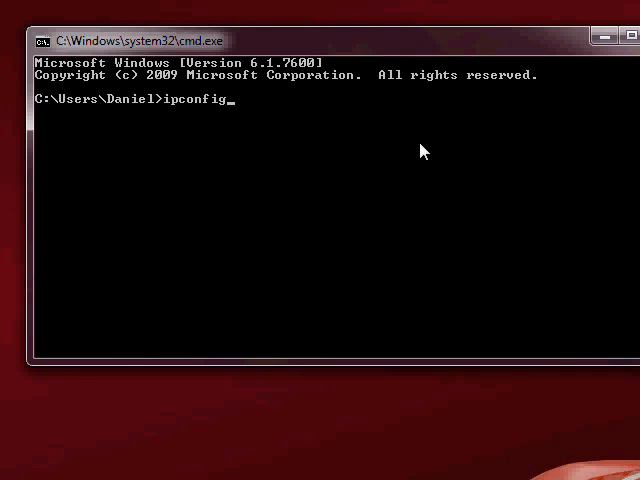
pyautogui.press('Return')
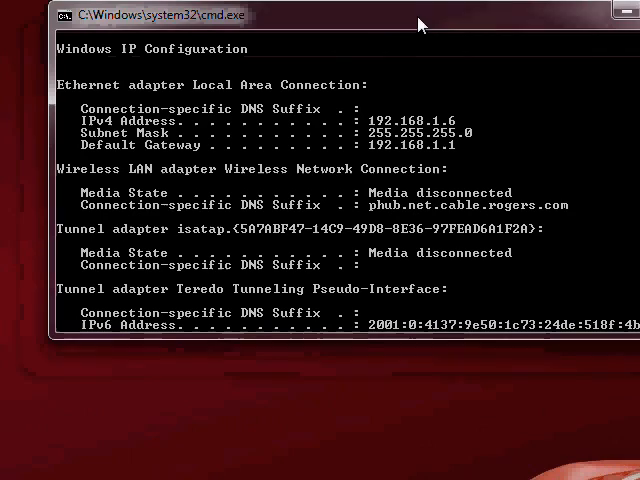
pyautogui.moveTo(480, 156)
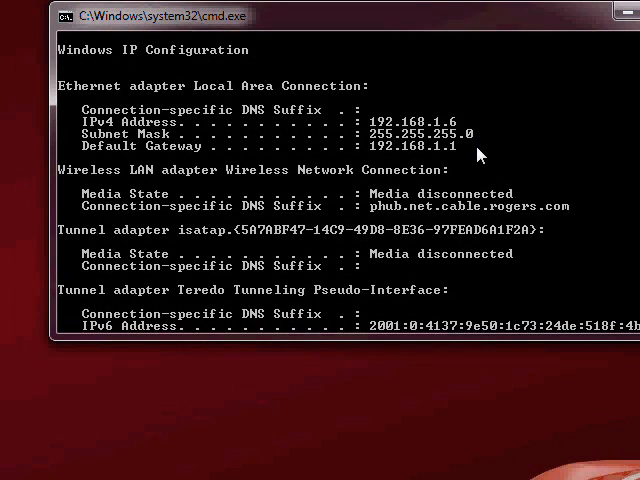
pyautogui.moveTo(312, 162)
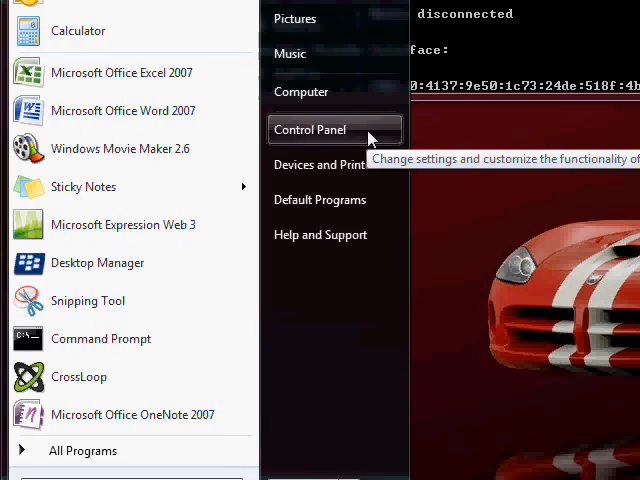
# Reach the Network Connections window from Control Panel's Network and Sharing Center.
pyautogui.click(310, 128)
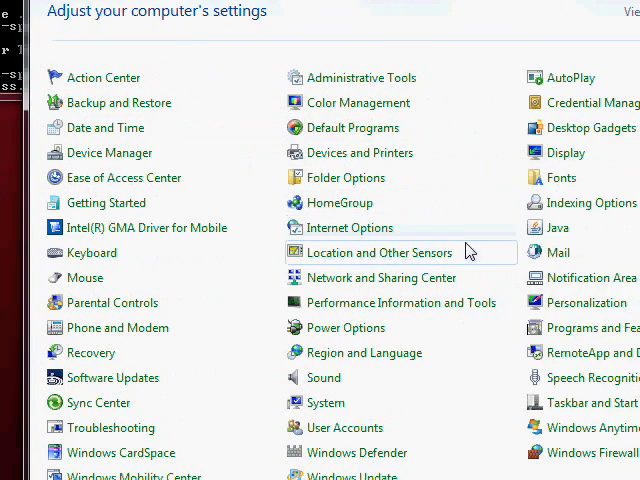
pyautogui.moveTo(438, 284)
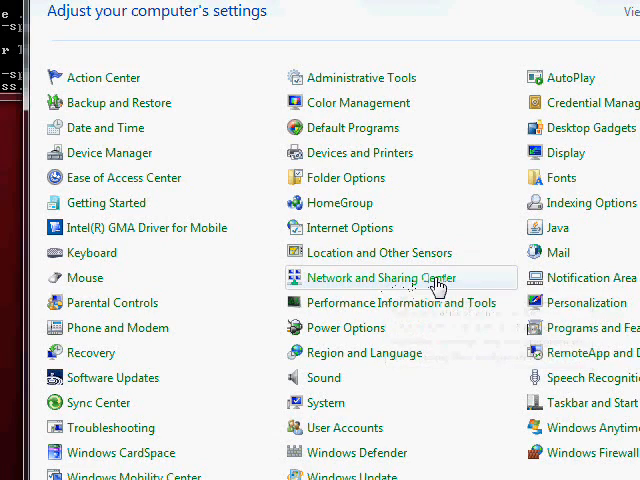
pyautogui.moveTo(438, 288)
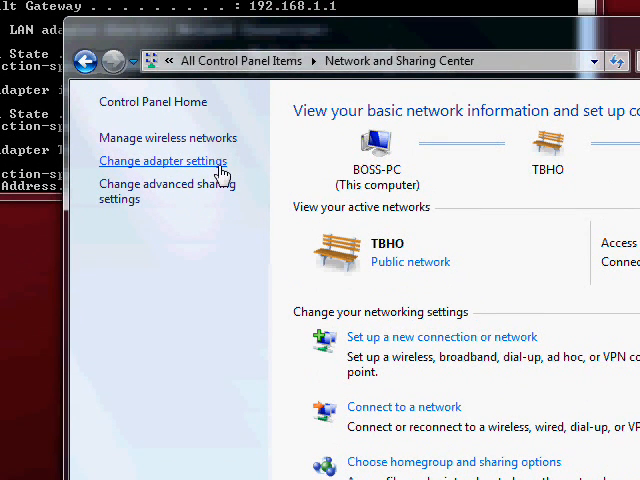
pyautogui.click(162, 160)
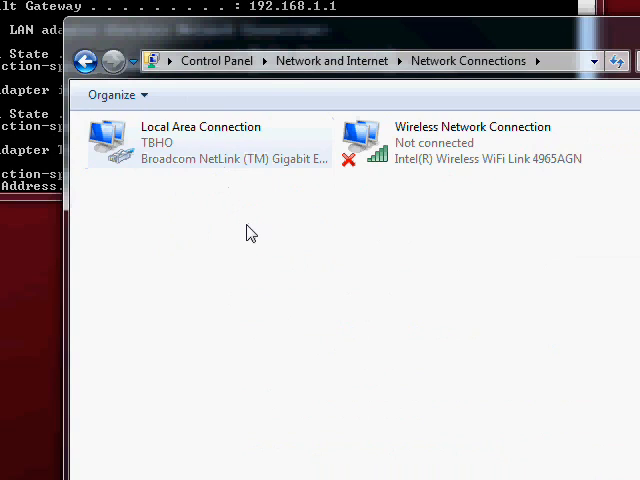
pyautogui.moveTo(238, 200)
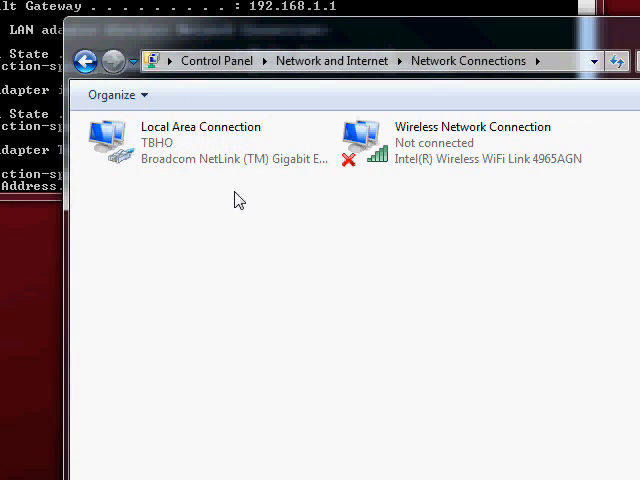
pyautogui.moveTo(378, 184)
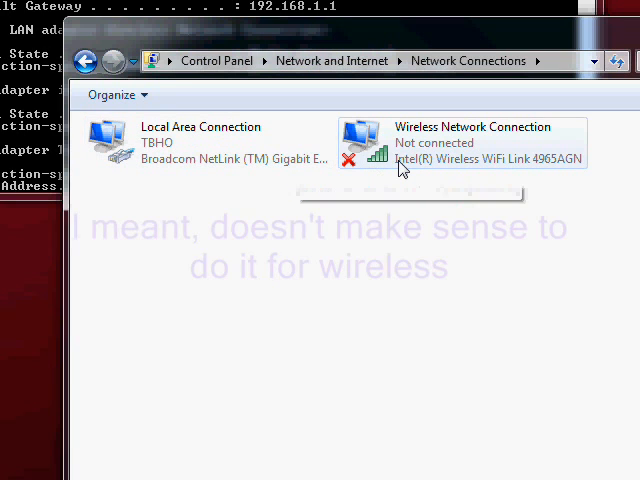
pyautogui.moveTo(400, 164)
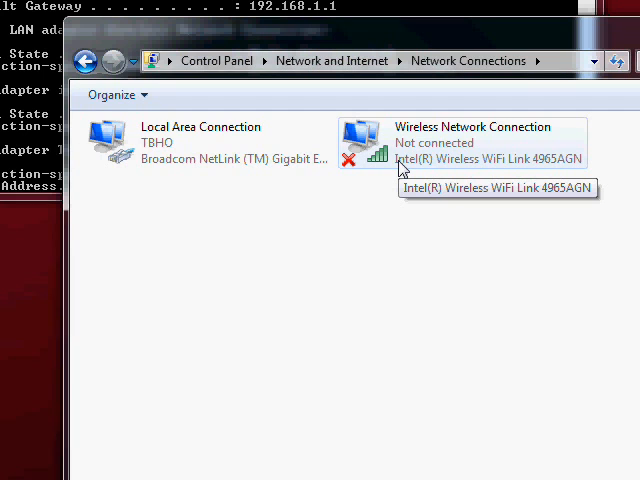
pyautogui.moveTo(204, 160)
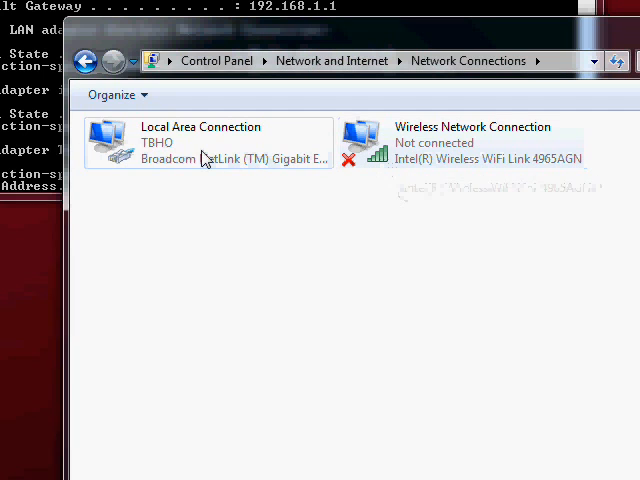
# Bring up the Local Area Connection's properties and its Internet Protocol Version 4 (TCP/IPv4) settings.
pyautogui.click(200, 144)
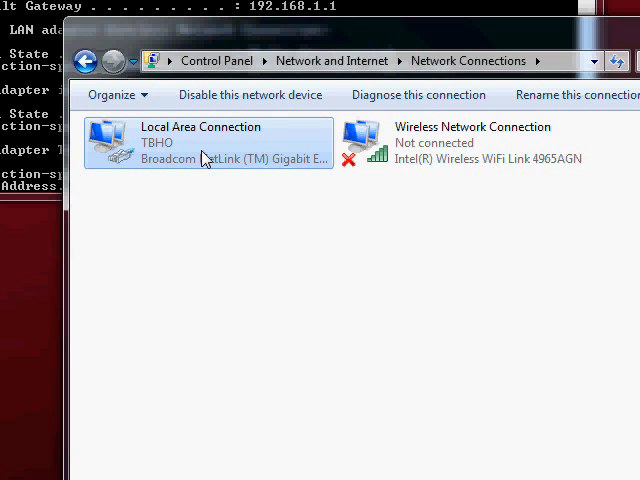
pyautogui.rightClick(204, 140)
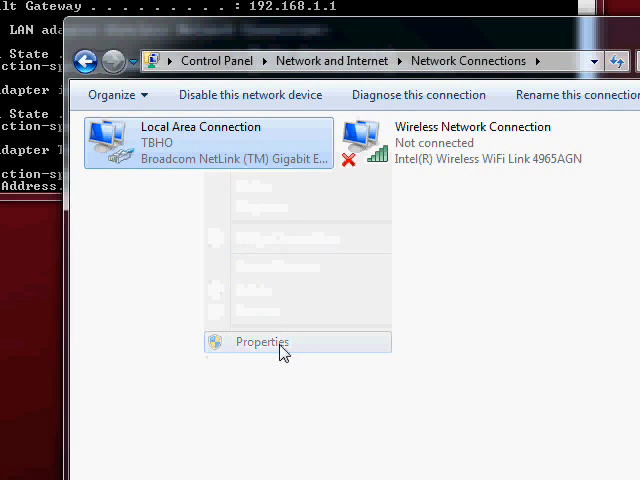
pyautogui.click(262, 340)
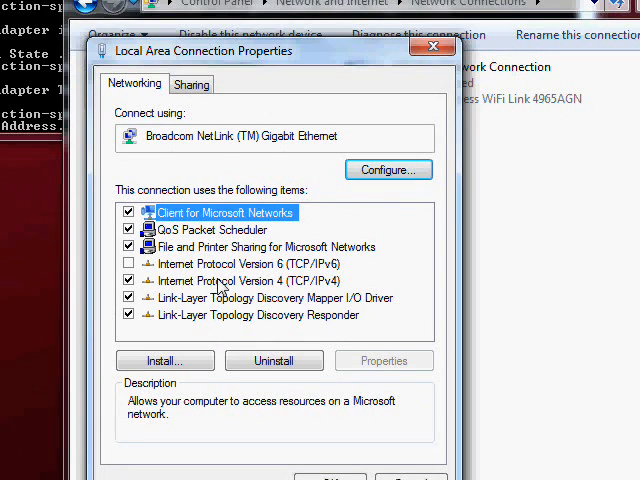
pyautogui.click(240, 280)
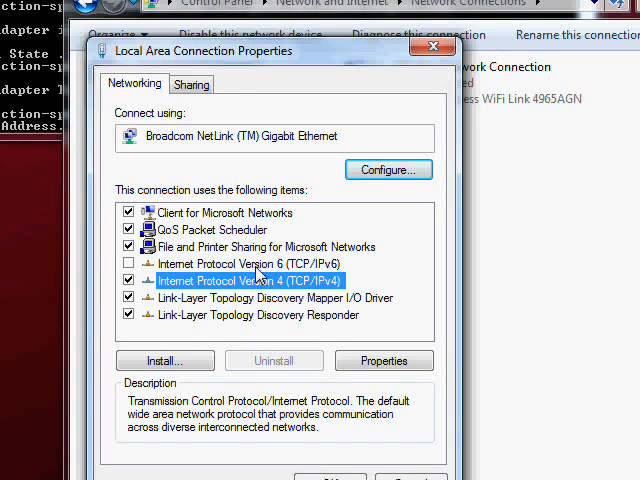
pyautogui.moveTo(258, 290)
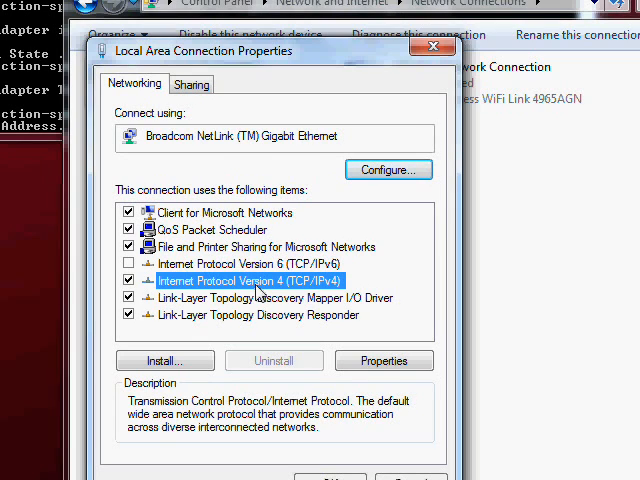
pyautogui.moveTo(264, 318)
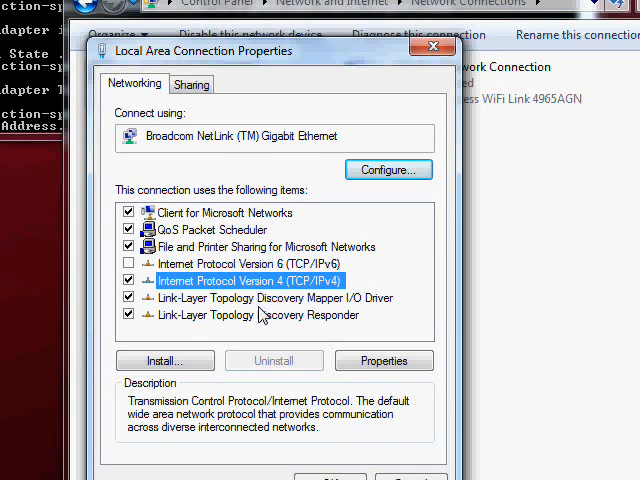
pyautogui.moveTo(260, 344)
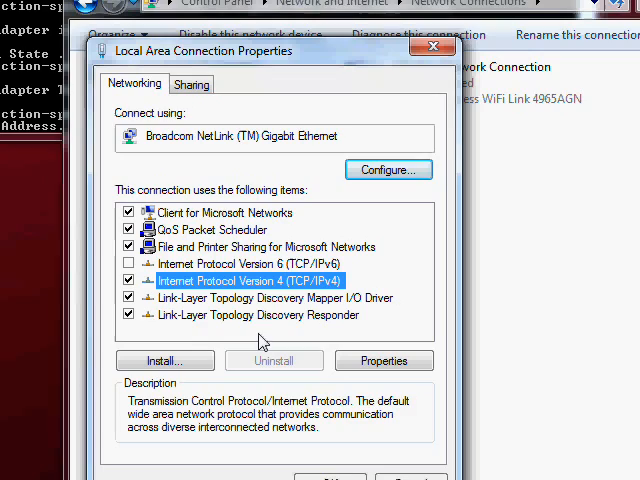
pyautogui.moveTo(310, 318)
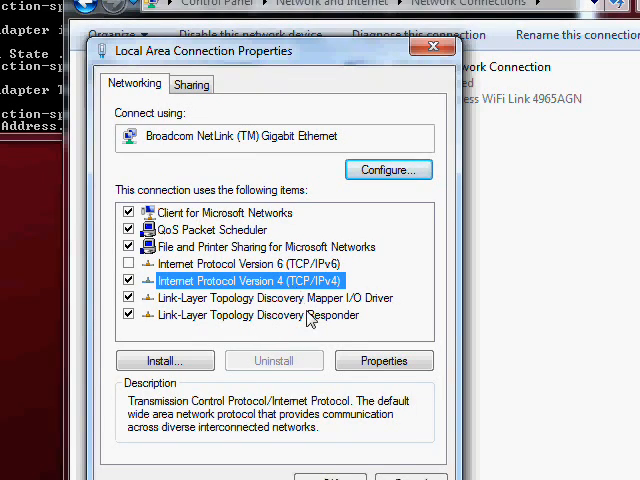
pyautogui.click(384, 360)
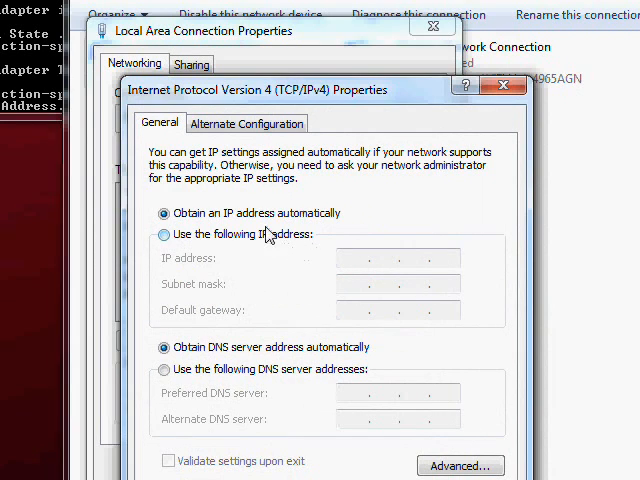
pyautogui.moveTo(248, 246)
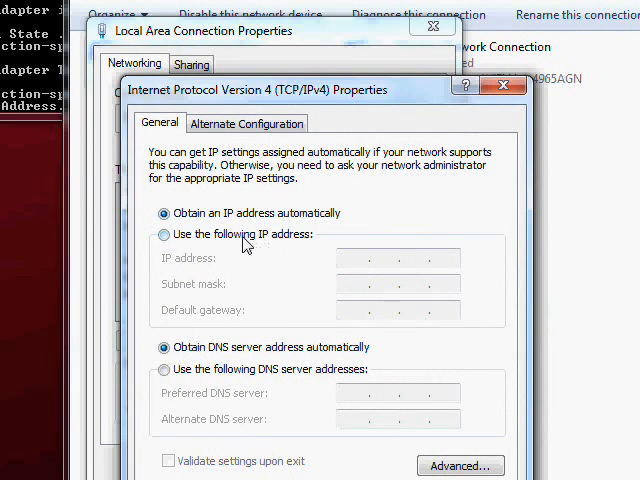
# Enter static IP 192.168.1.6, mask 255.255.255.0, gateway and preferred DNS 192.168.1.1.
pyautogui.click(164, 234)
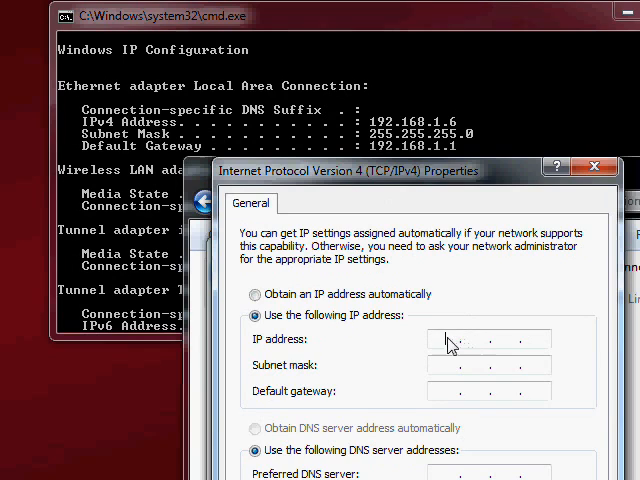
pyautogui.write('192 . 168 . 1 . 6')
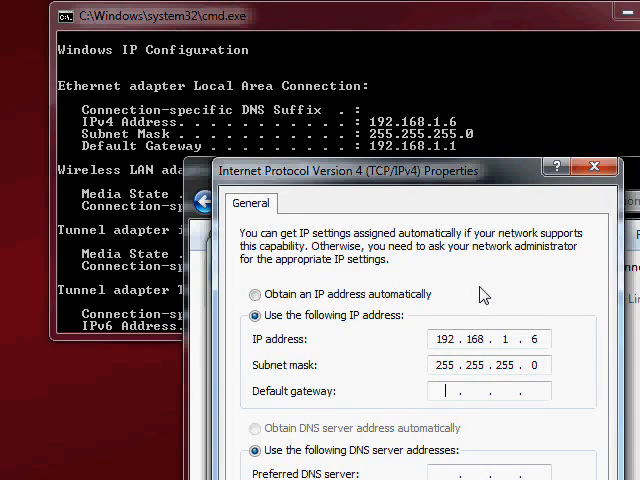
pyautogui.write('192.16')
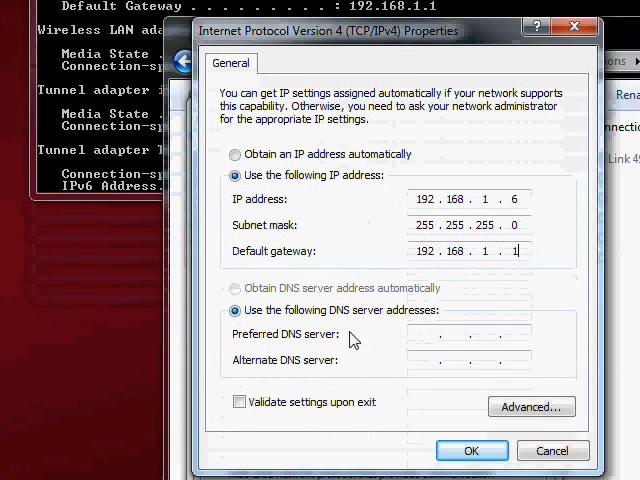
pyautogui.moveTo(448, 294)
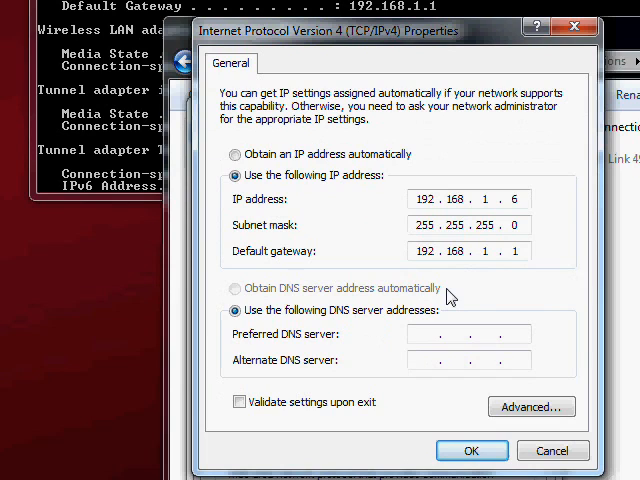
pyautogui.write('1 . . .')
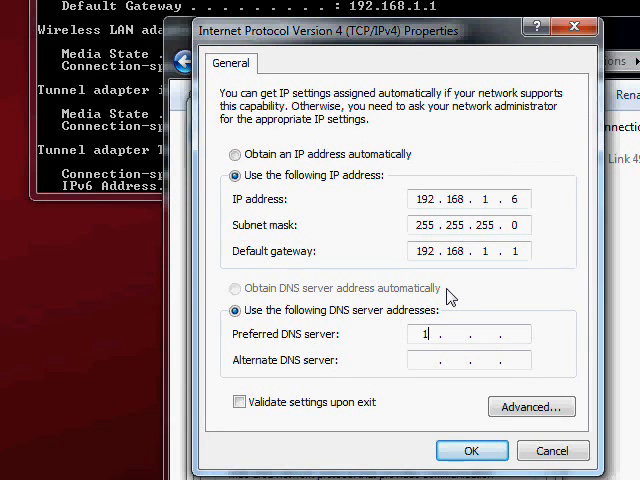
pyautogui.write('92.168.1.1')
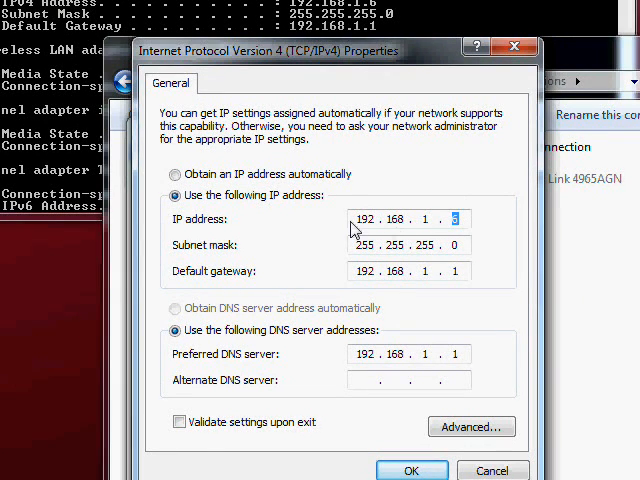
pyautogui.moveTo(420, 232)
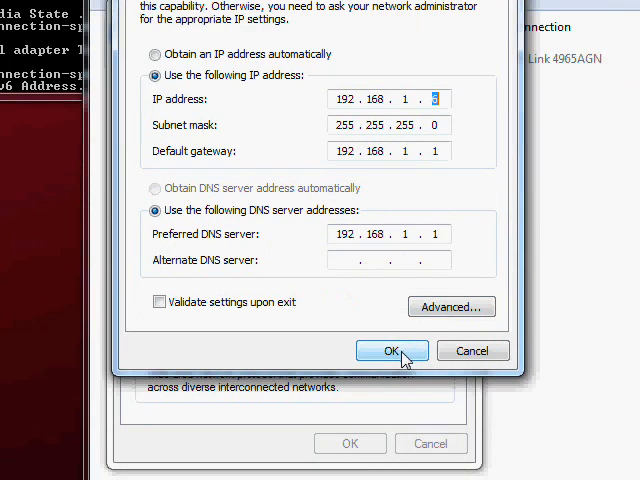
# Confirm the static IPv4 settings with OK, returning to Network Connections.
pyautogui.click(392, 350)
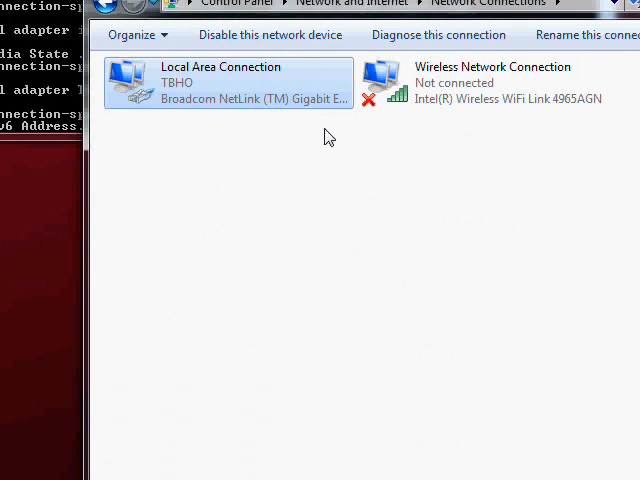